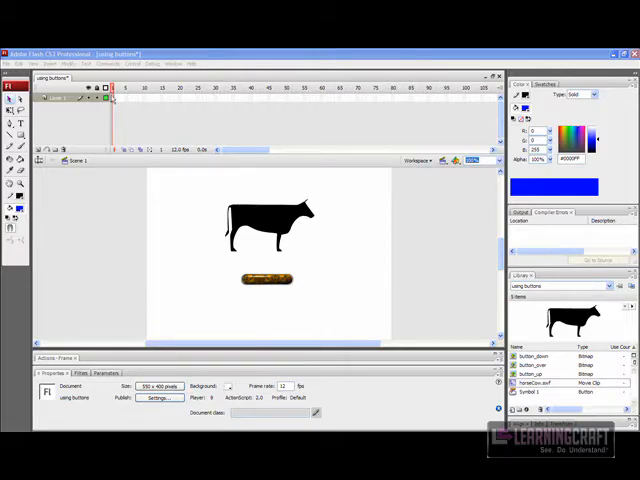
# - Type 'sto' in the frame script, then select the button instance and open its script
pyautogui.click(268, 225)
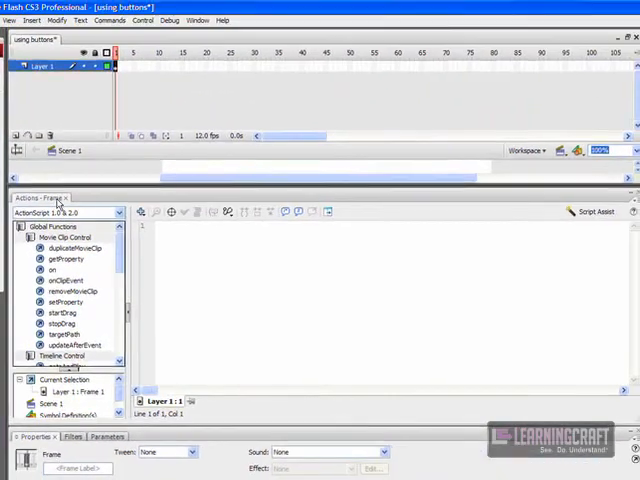
pyautogui.click(203, 238)
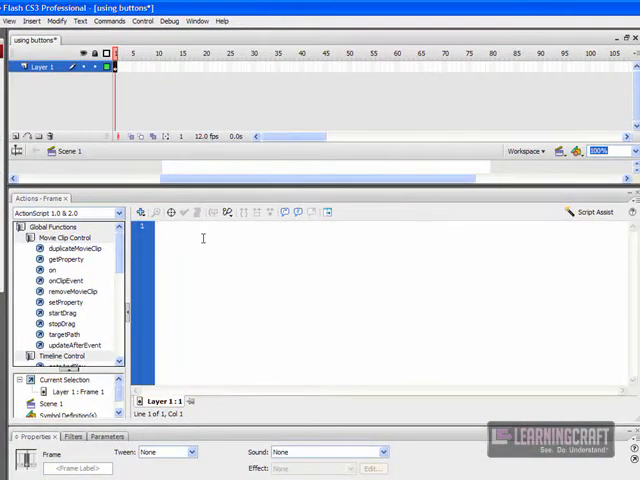
pyautogui.write('sto')
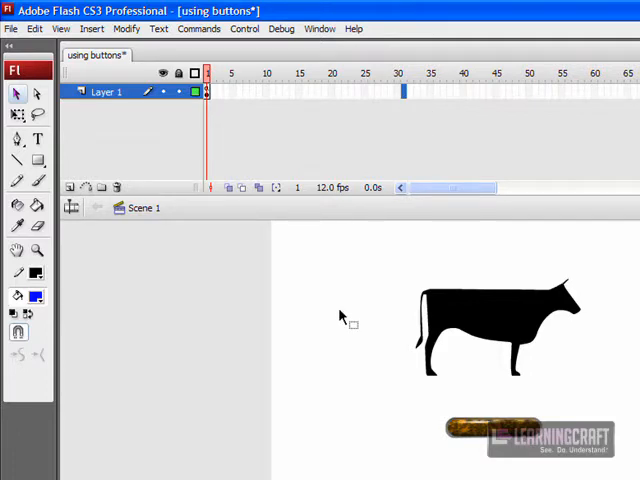
pyautogui.click(500, 428)
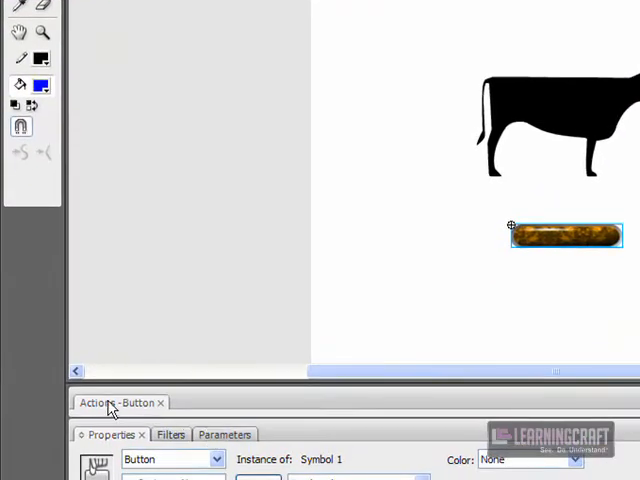
pyautogui.click(105, 402)
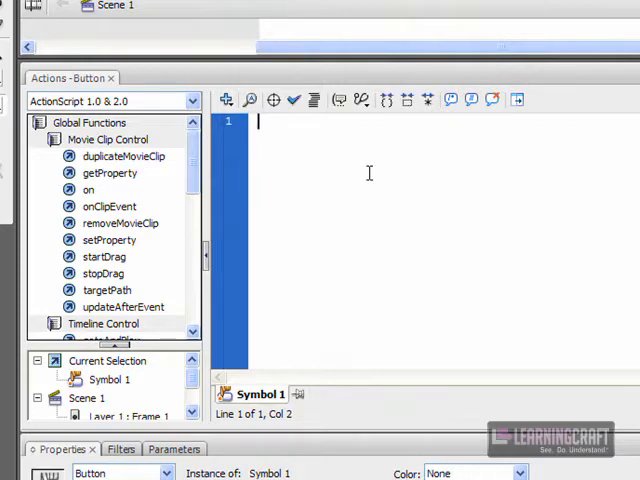
# - Enter on (release) { stop(); } in the button's Actions script
pyautogui.write('on (release')
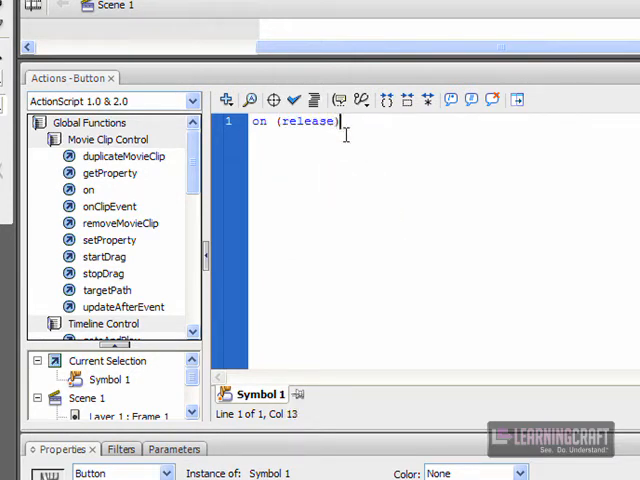
pyautogui.write('{')
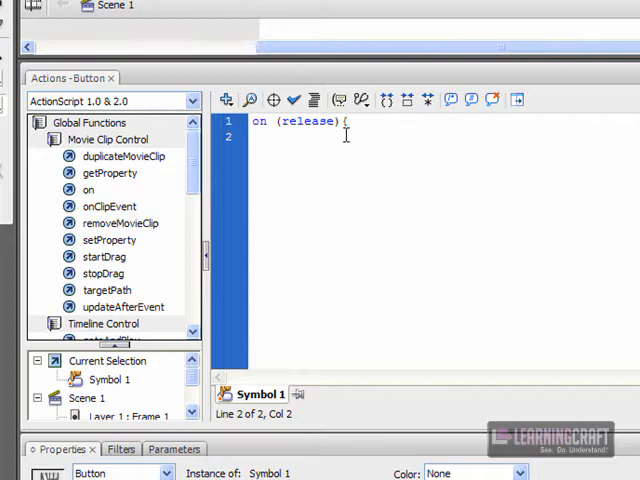
pyautogui.write('stop();')
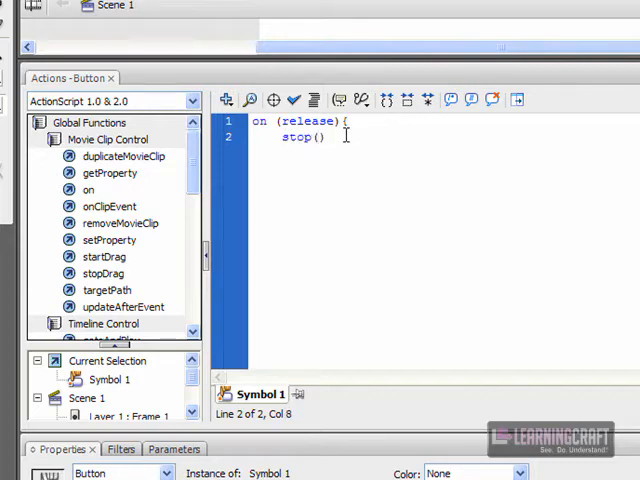
pyautogui.write(';')
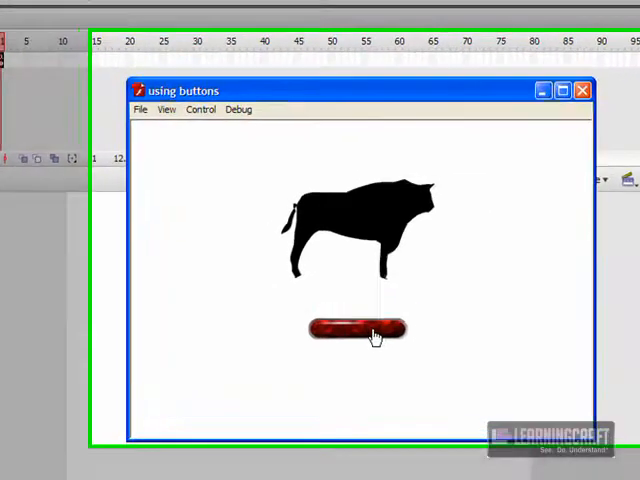
pyautogui.click(367, 330)
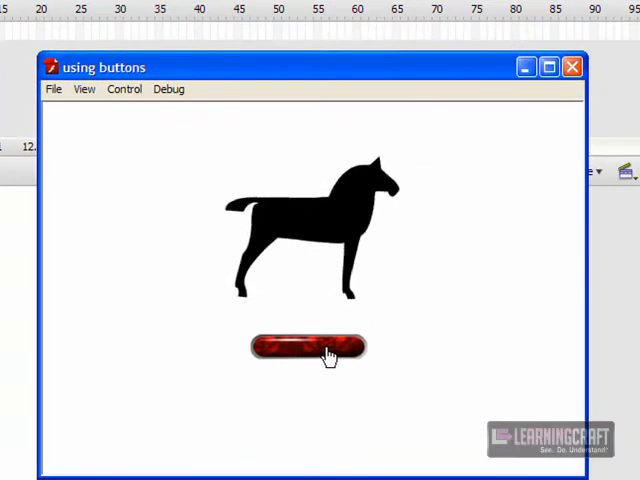
pyautogui.click(310, 347)
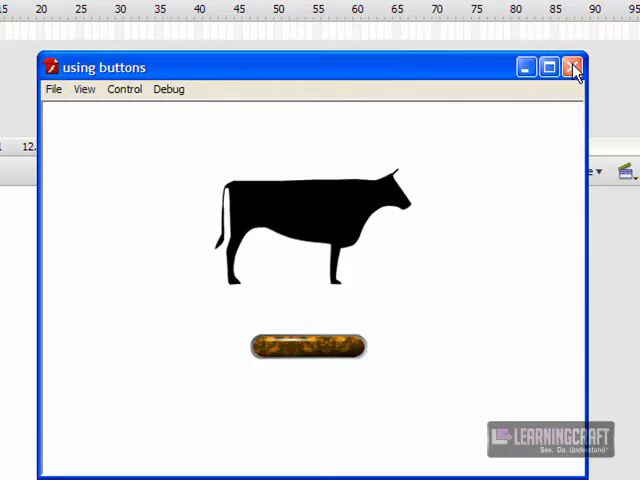
pyautogui.click(574, 67)
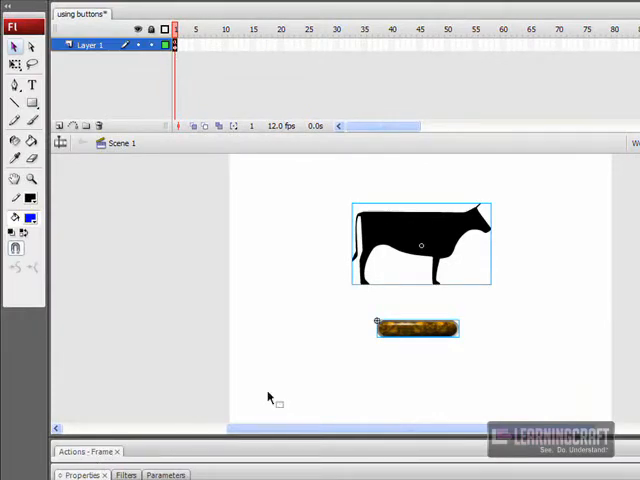
# - Deselect everything on the stage to show Layer 1's frame script
pyautogui.click(417, 329)
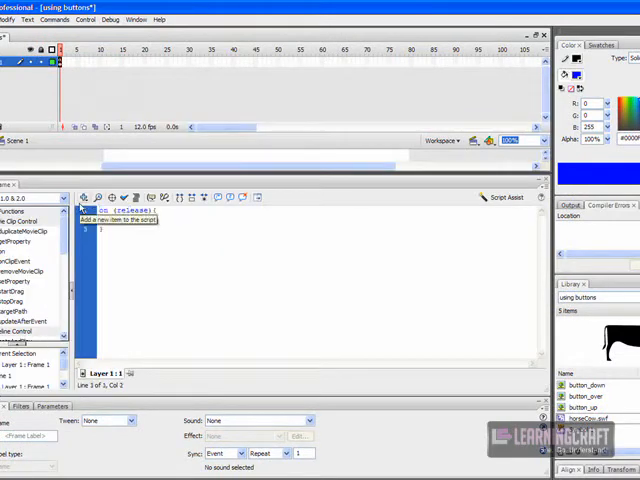
# - Add stop(); to the frame's on (release) block, test, and close the preview
pyautogui.write('stop();')
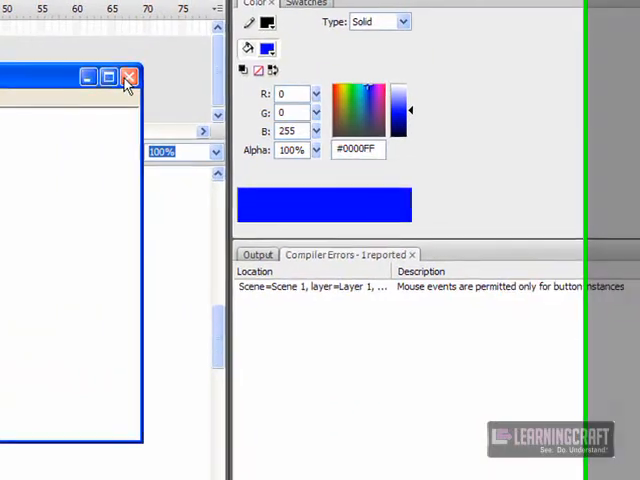
pyautogui.click(127, 78)
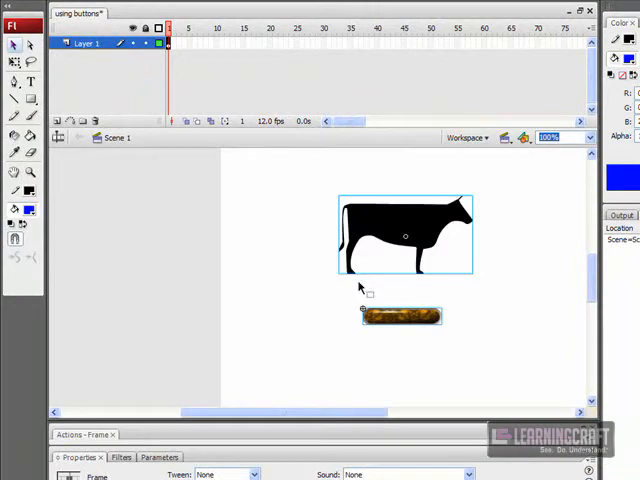
# - Select the cow movie clip, an instance of horseCow.swf, on the stage
pyautogui.click(398, 317)
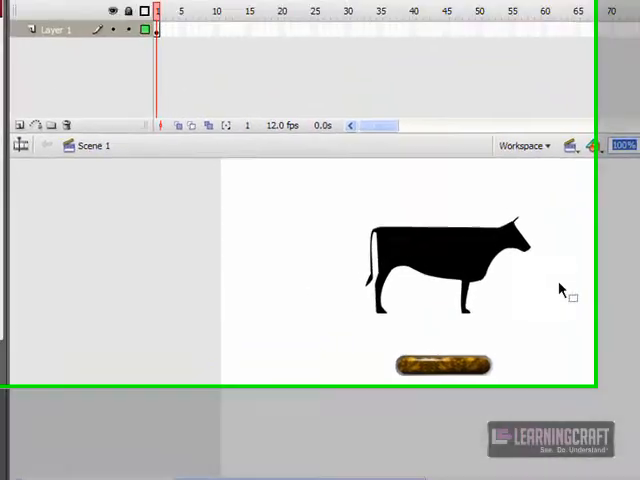
pyautogui.click(445, 260)
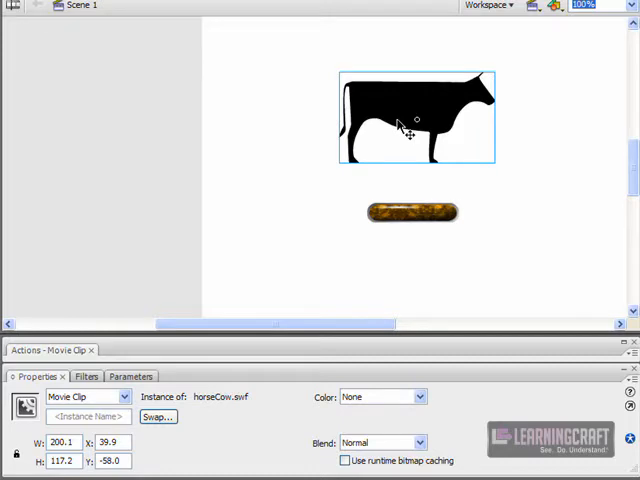
pyautogui.moveTo(288, 235)
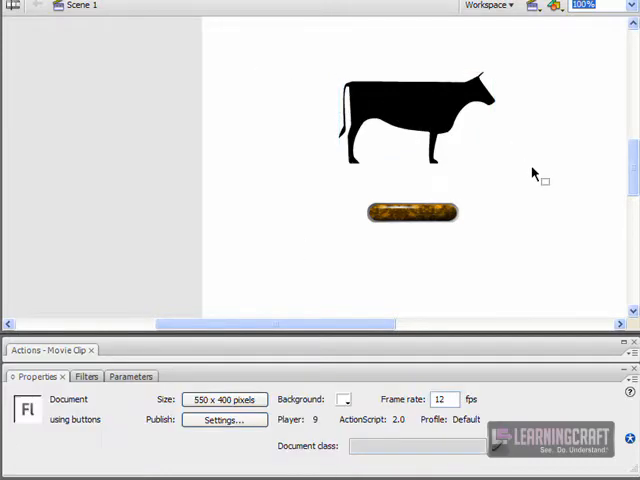
# - Select the cow morph clip and give it the instance name 'horsecow'
pyautogui.click(417, 117)
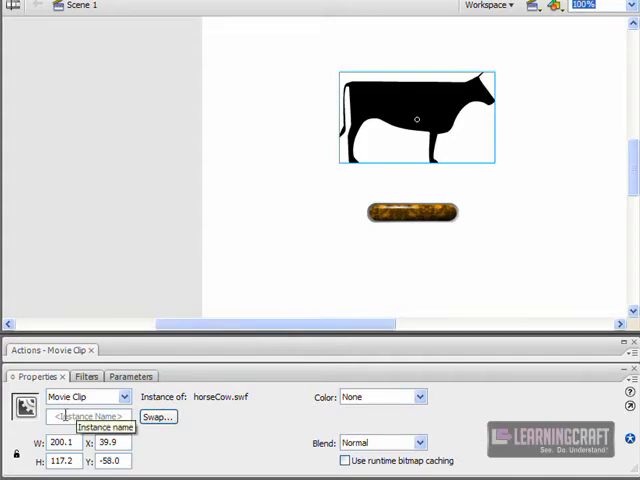
pyautogui.click(85, 416)
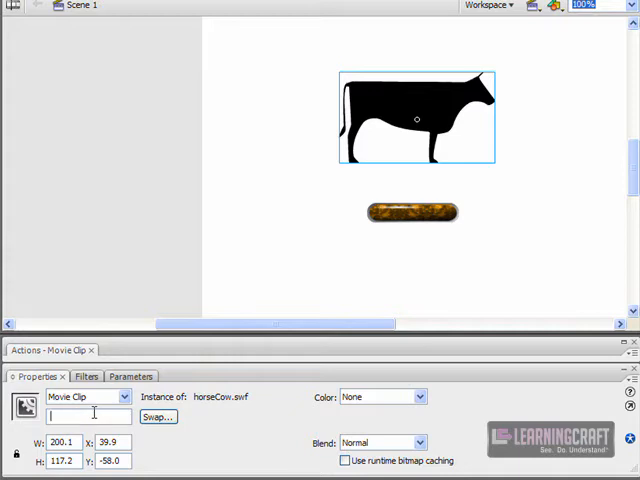
pyautogui.write('horsecow')
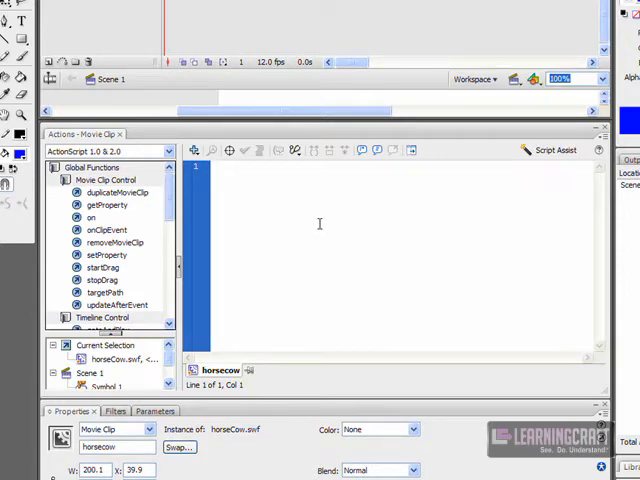
# - Type onClipEvent ( and choose load from the code hints
pyautogui.write('onClipEvent (')
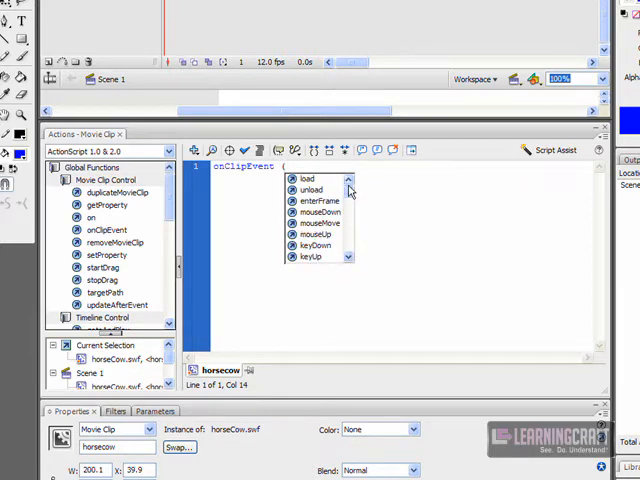
pyautogui.click(308, 179)
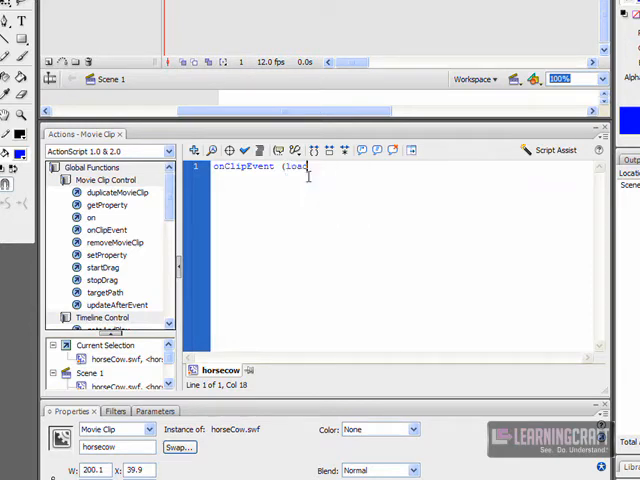
# - Add ) and { after onClipEvent (load to open the handler body
pyautogui.write(')')
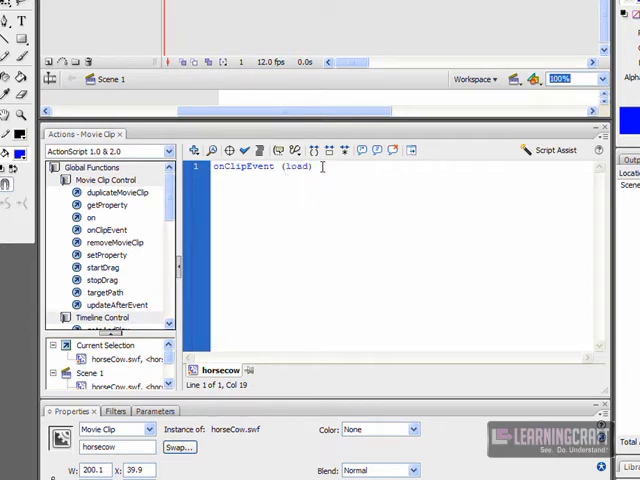
pyautogui.write('{')
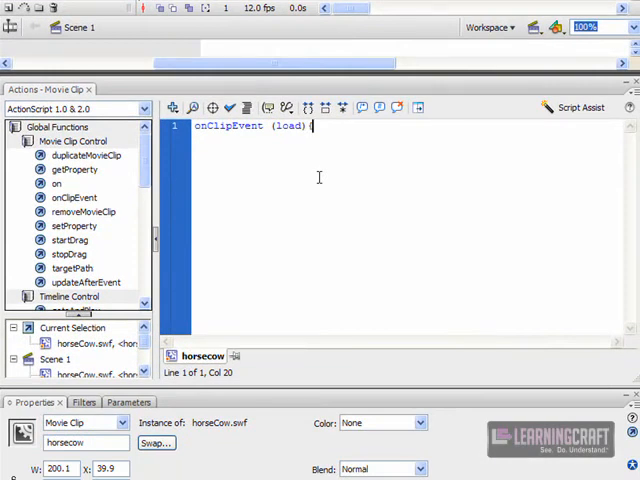
pyautogui.write('{')
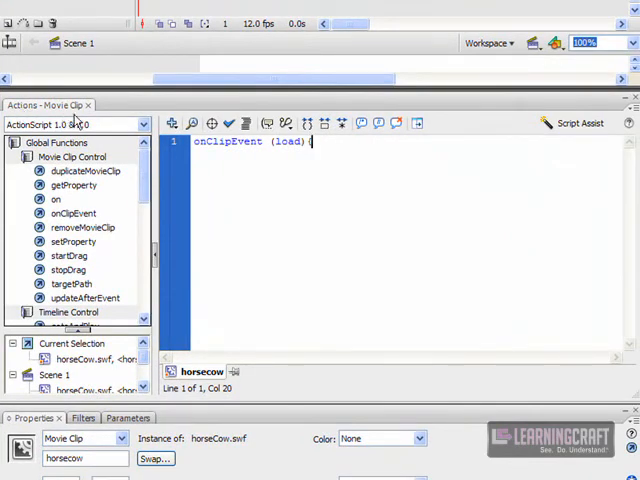
pyautogui.write('{')
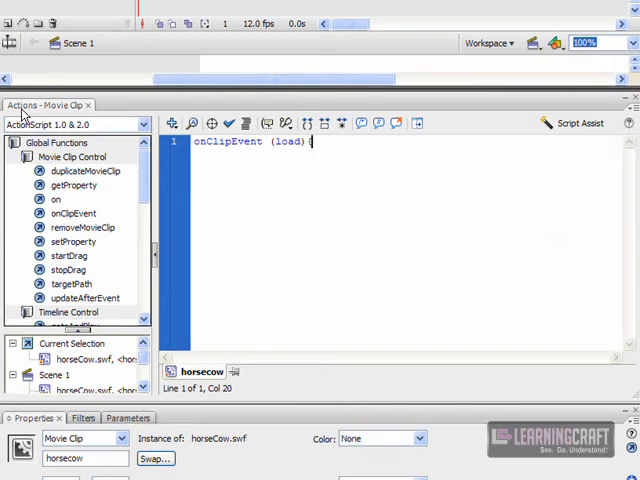
pyautogui.write('{')
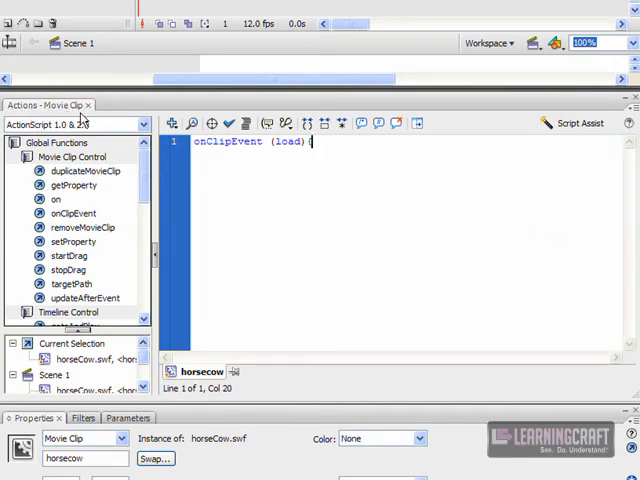
pyautogui.write('{')
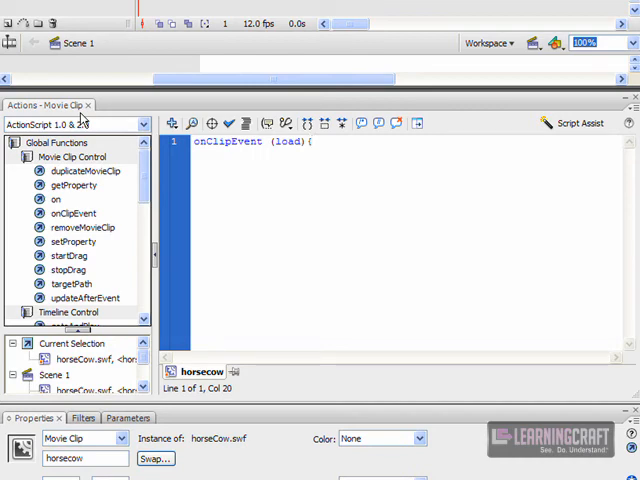
pyautogui.click(315, 142)
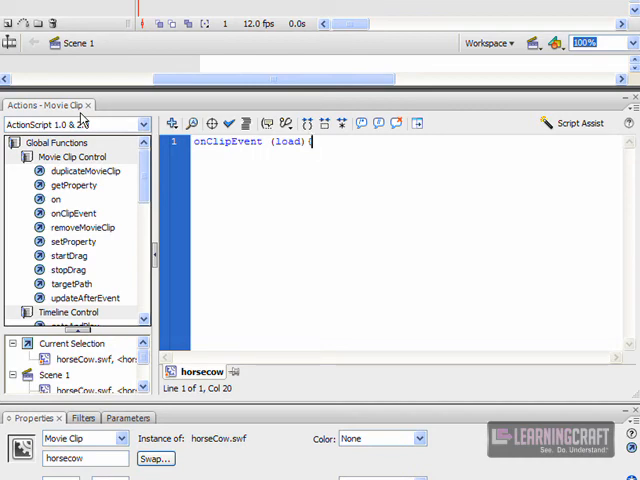